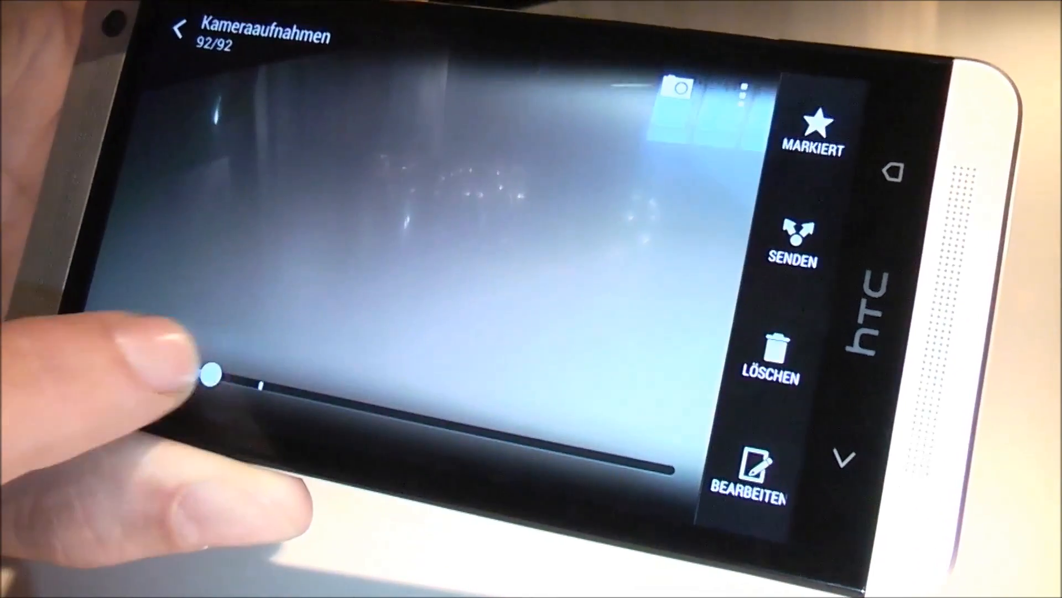
- Name the black-and-white highlight video '北屯區-Eifel' and confirm to save it
{"action": "left_click_drag", "start_coordinate": [210, 372], "coordinate": [359, 421]}
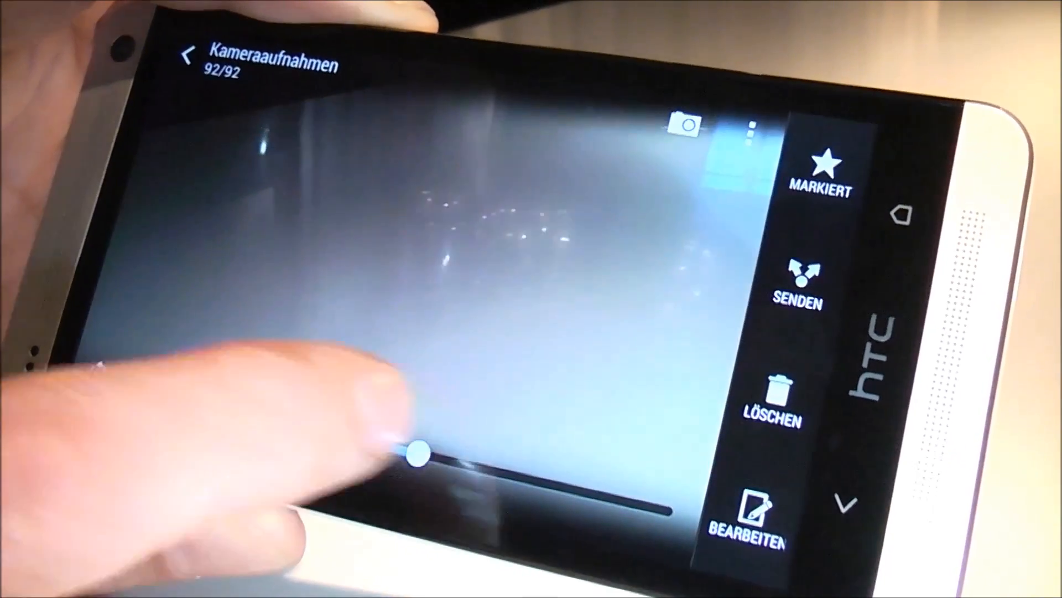
{"action": "left_click_drag", "start_coordinate": [420, 453], "coordinate": [421, 431]}
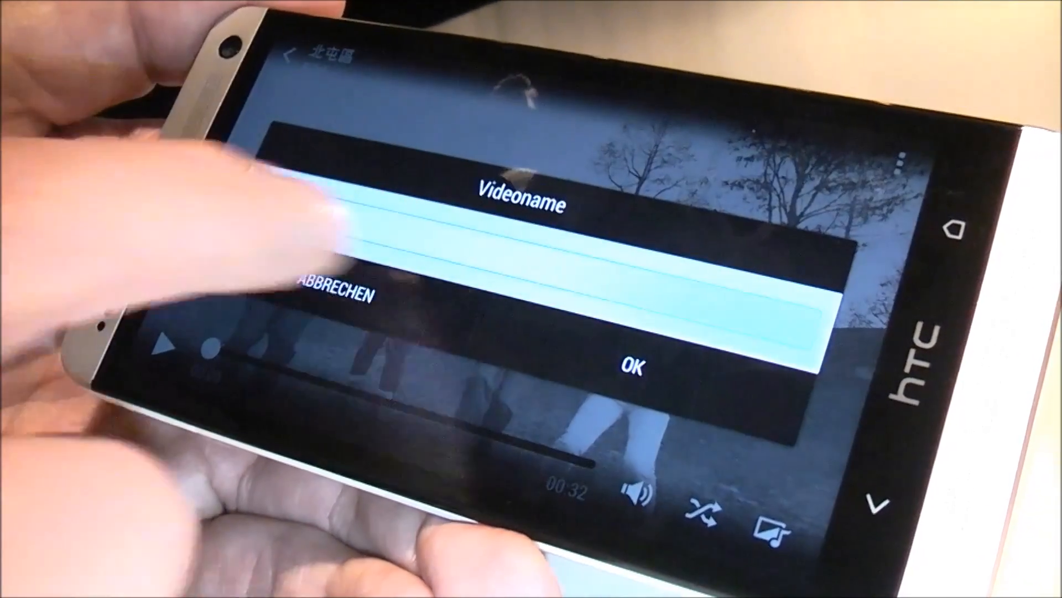
{"action": "type", "text": "北屯區-Eifel"}
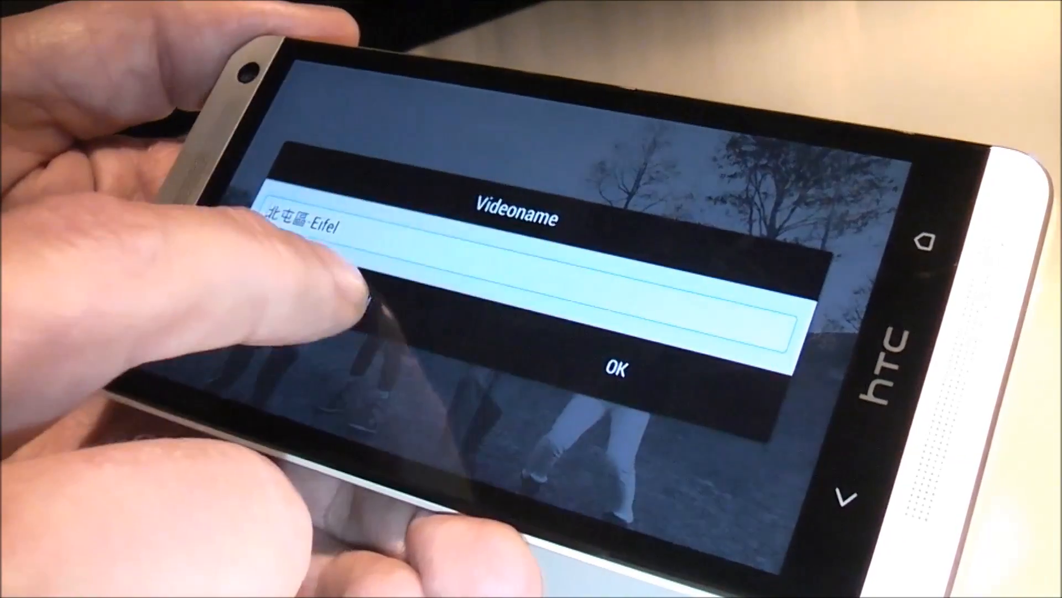
{"action": "left_click", "coordinate": [613, 368]}
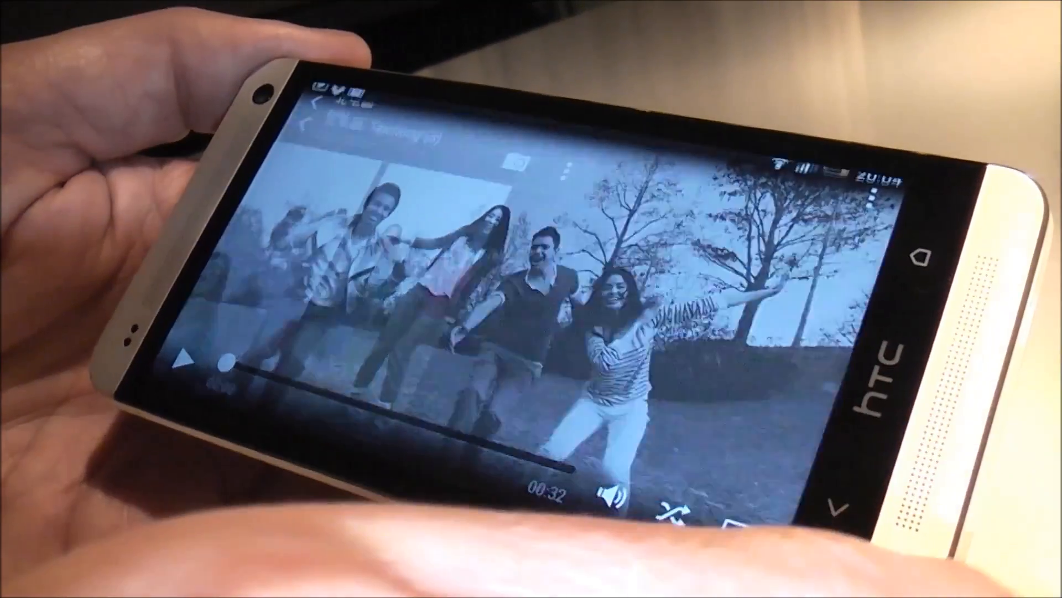